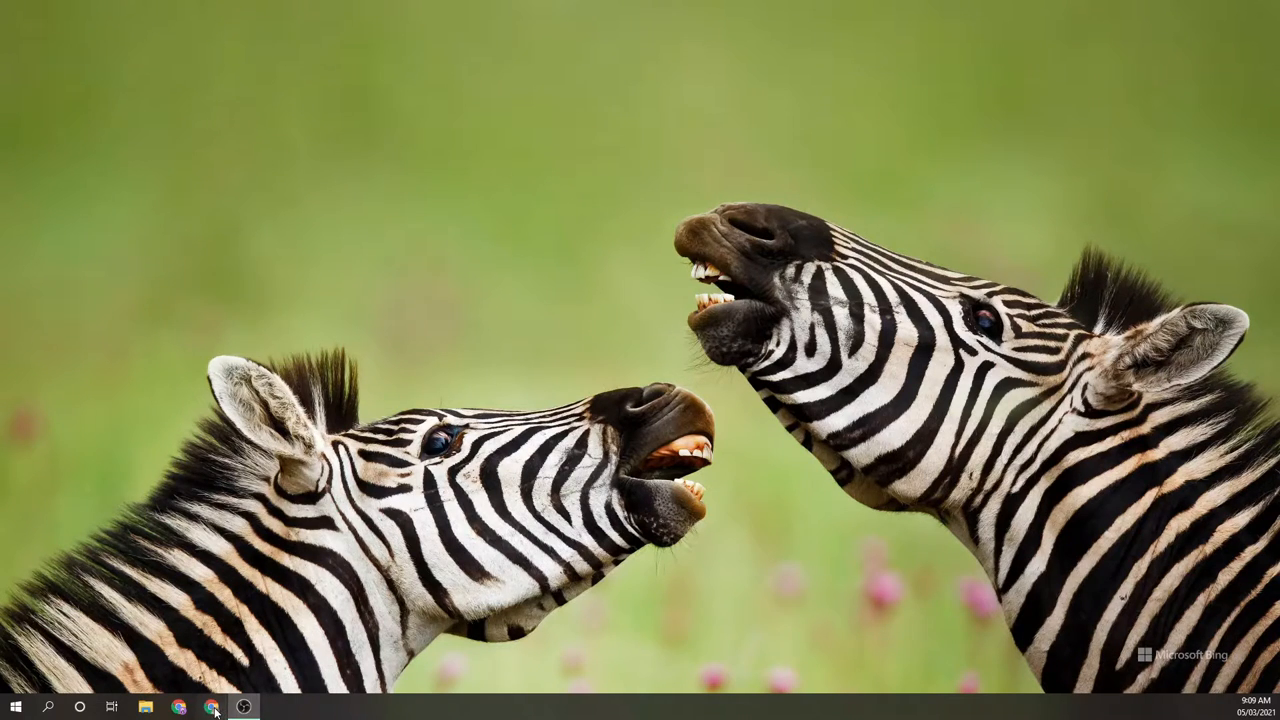
Launch Chrome and type 'shulk' into a new tab's address bar
left_click(211, 707)
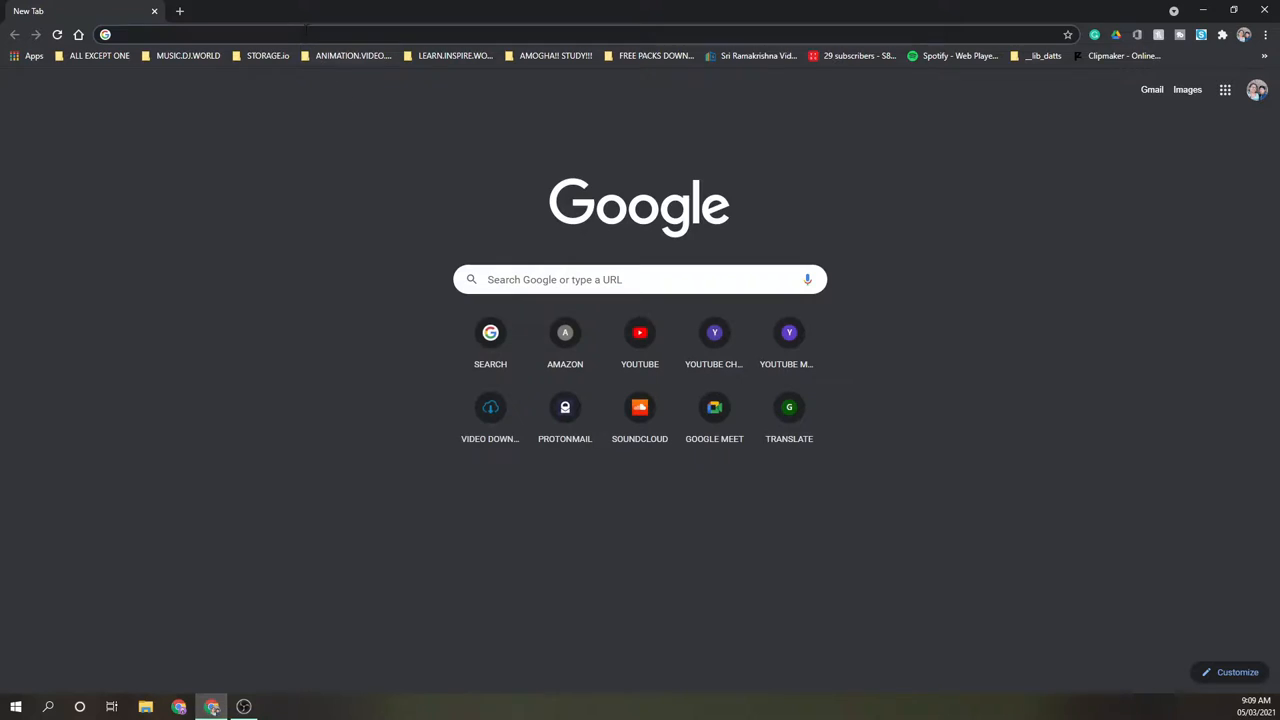
type("shulk")
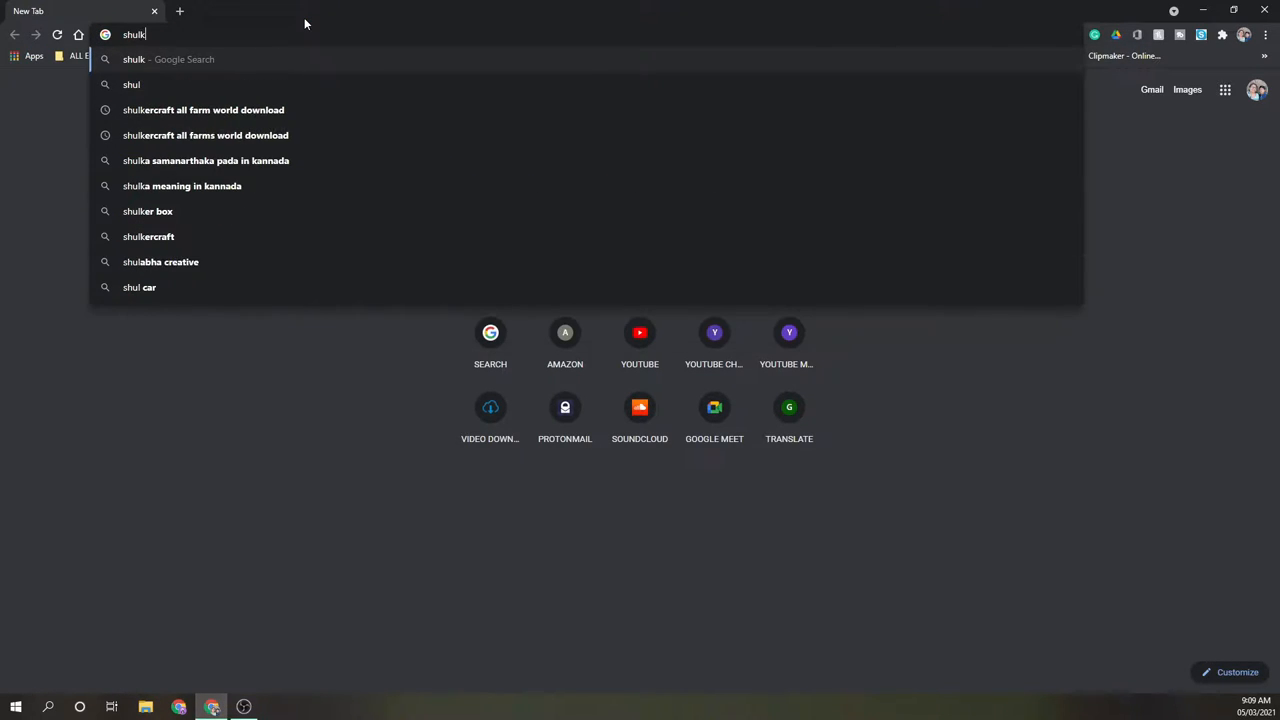
Search 'shulkercraft all farm world download' and open the 'Tour of Our Survival World' video
left_click(203, 110)
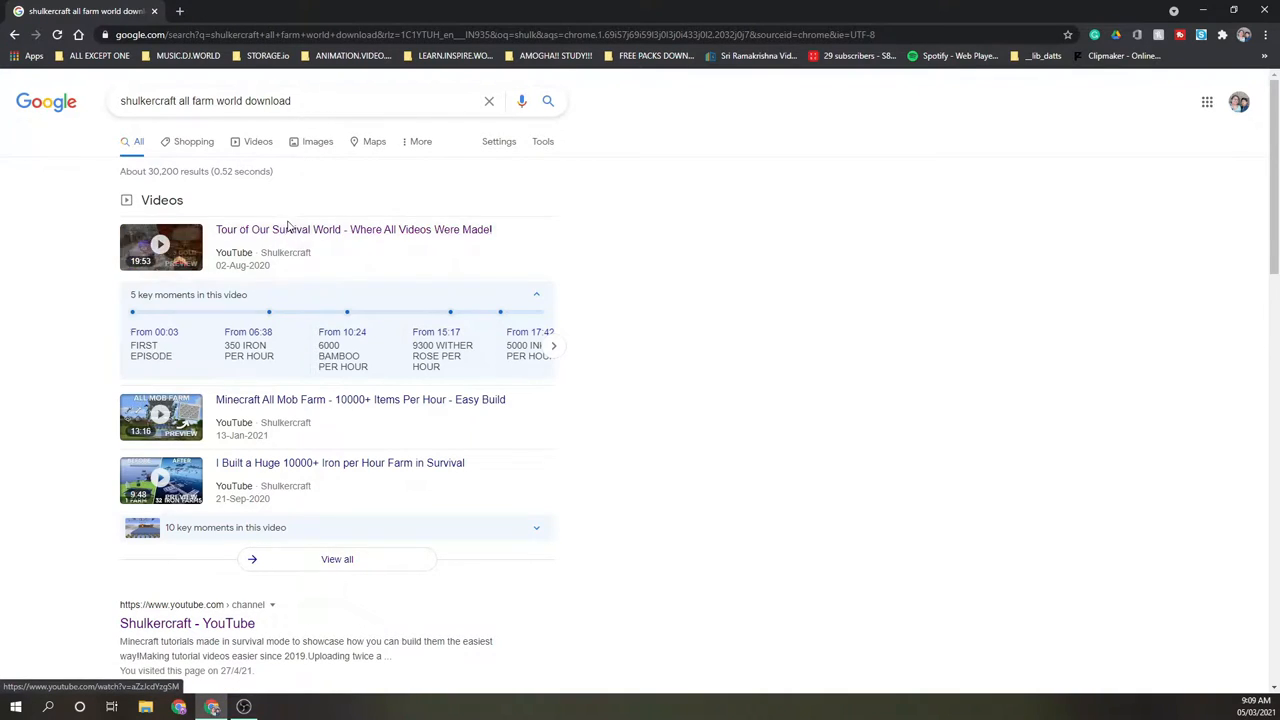
scroll("down", 3)
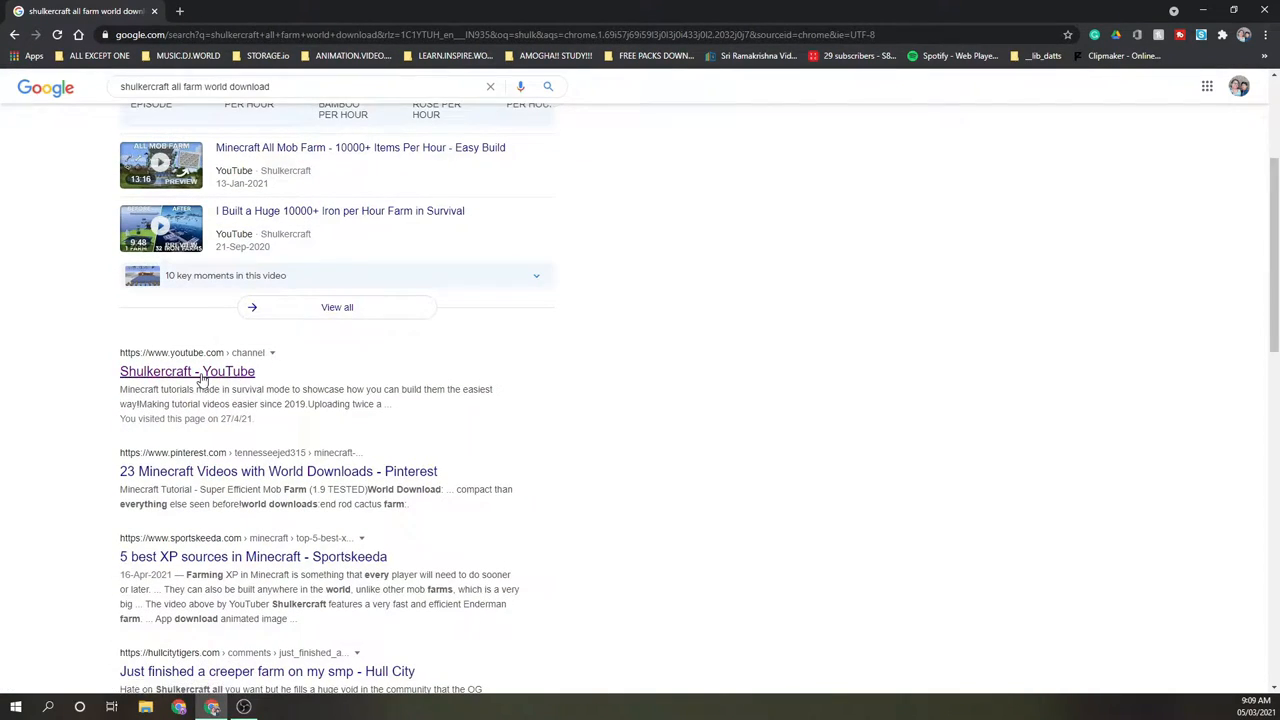
scroll("up", 3)
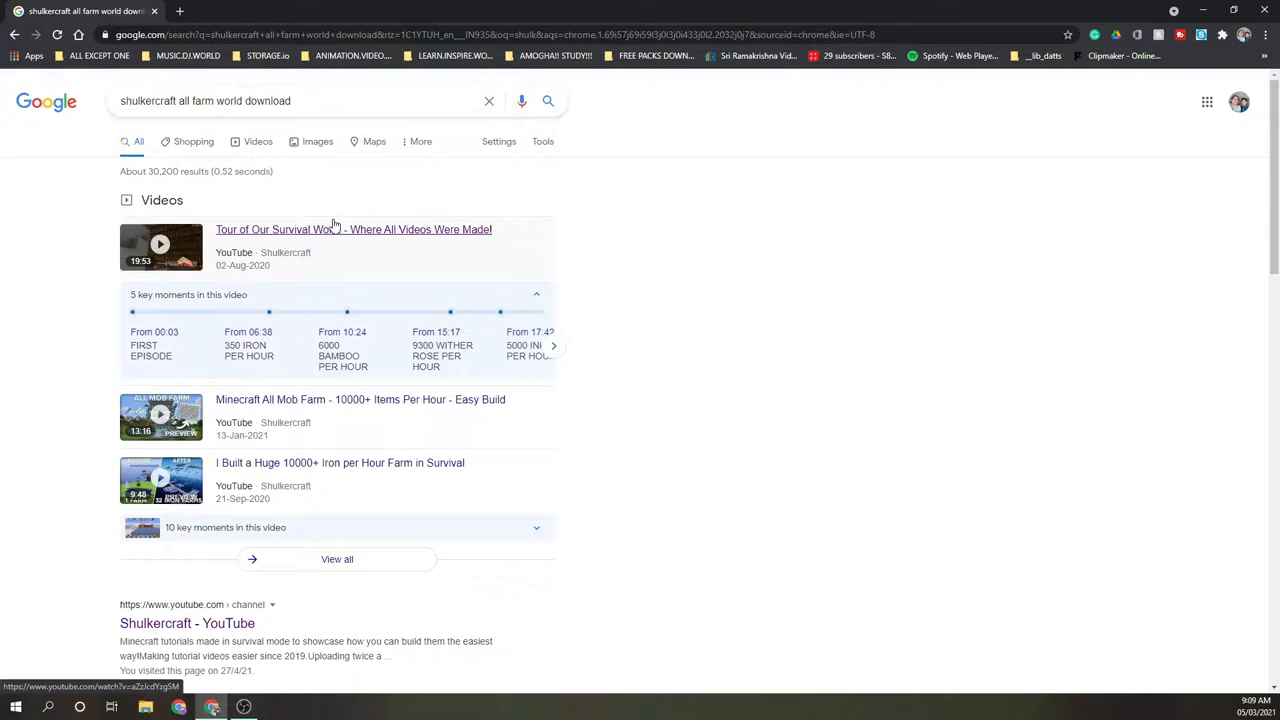
left_click(353, 229)
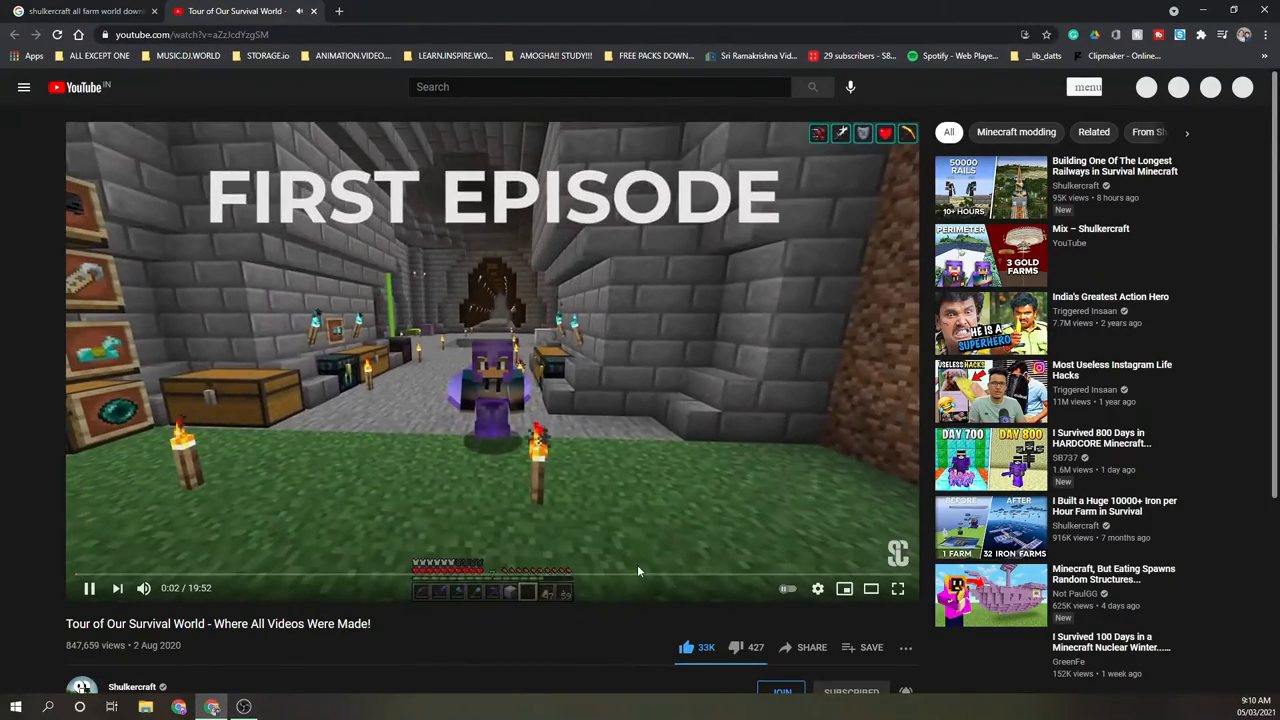
Expand the video's description and follow its bit.ly World Download link
scroll("down", 3)
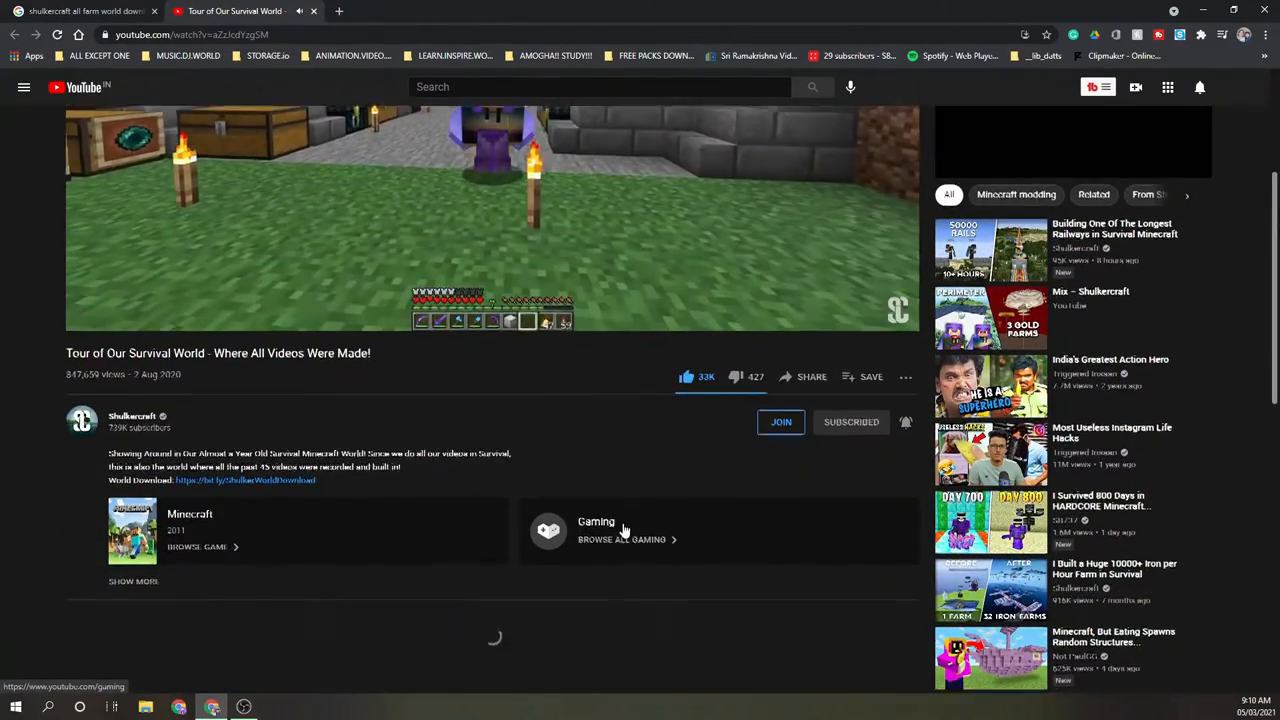
scroll("down", 3)
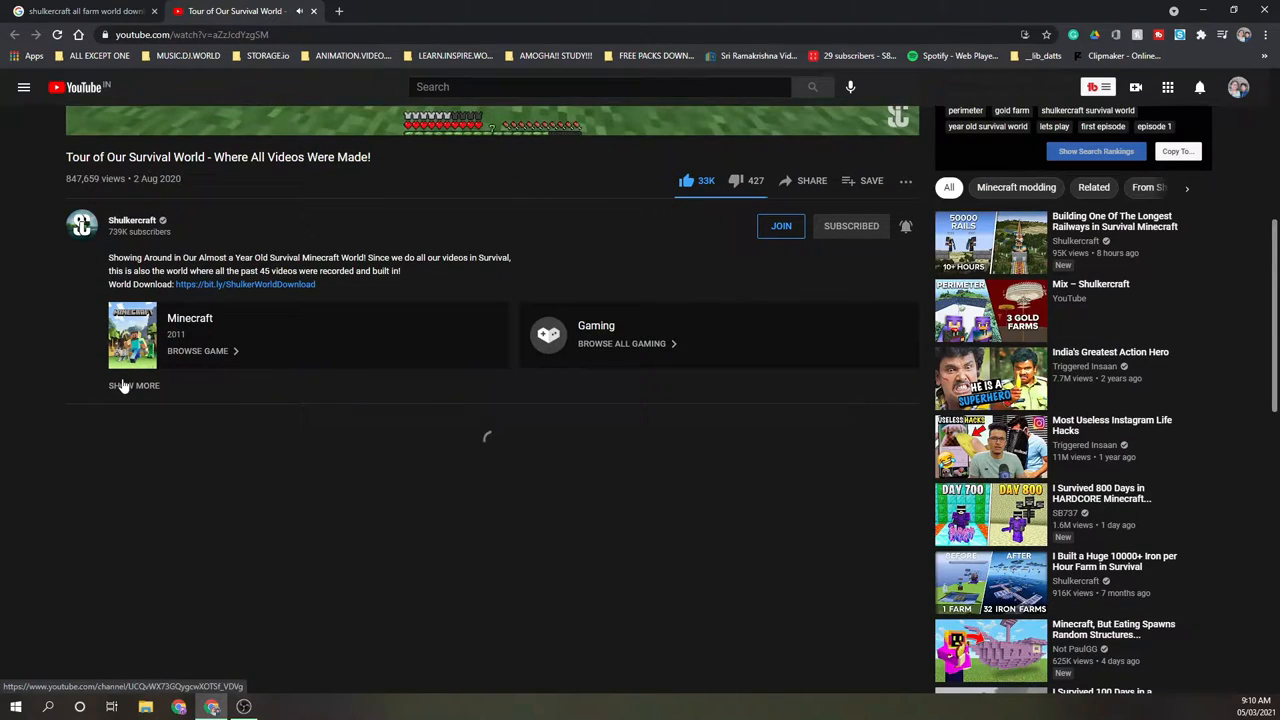
left_click(133, 385)
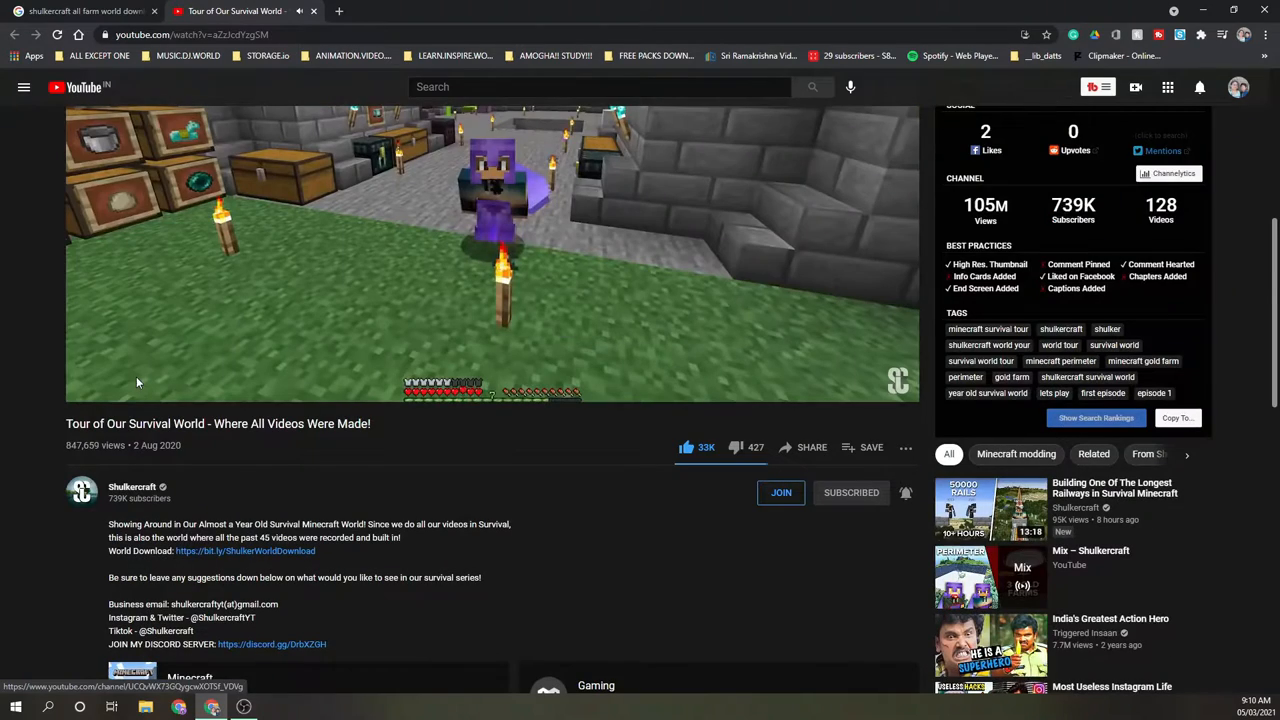
scroll("down", 3)
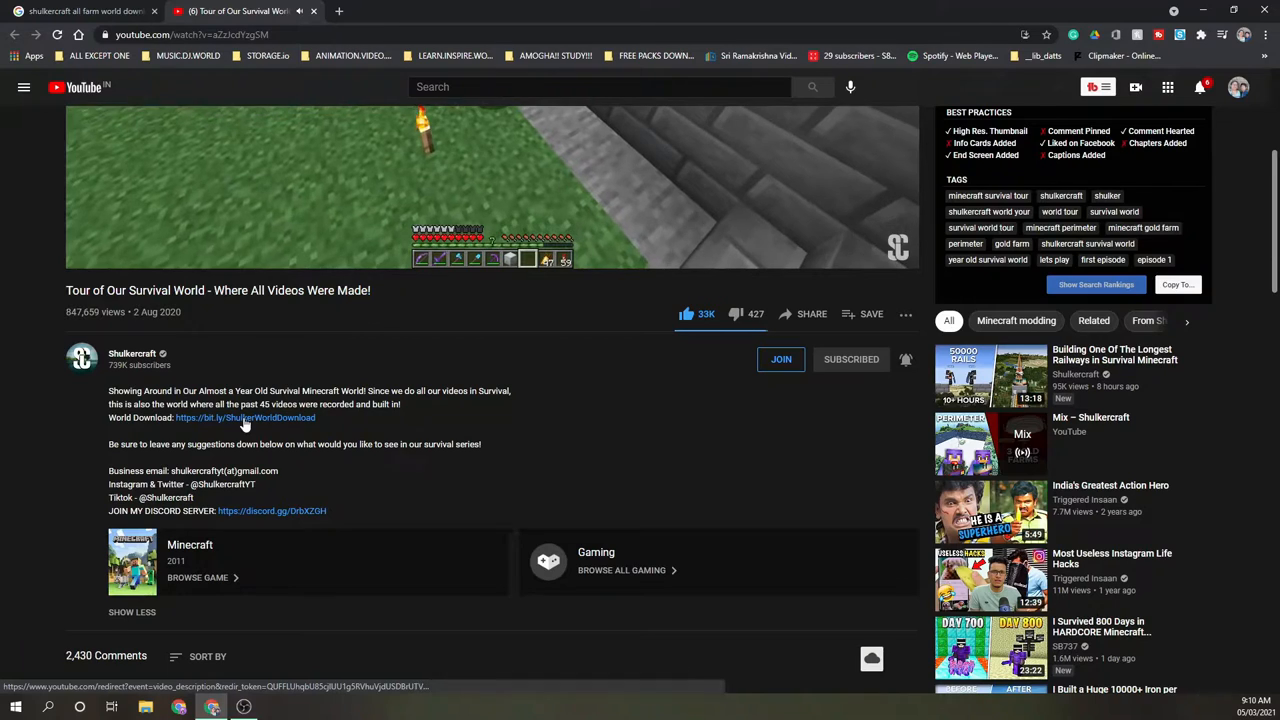
left_click(245, 417)
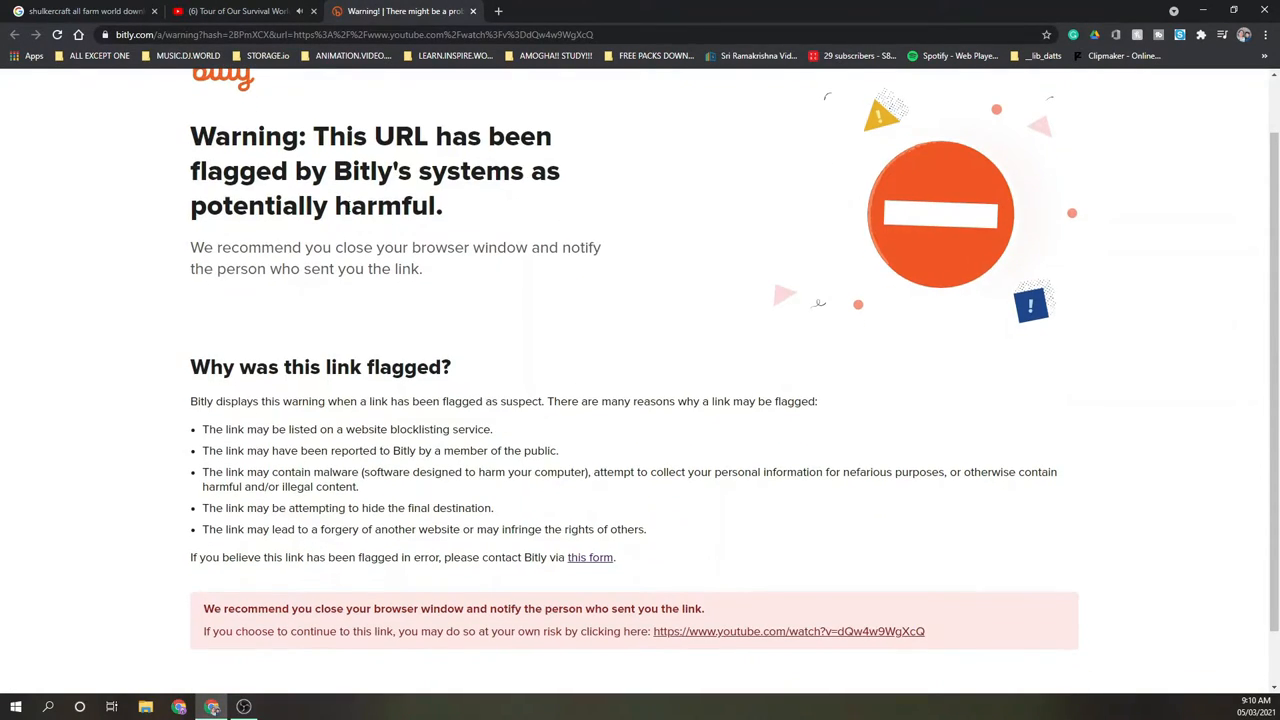
Get past Bitly's harmful-link warning to youtube.com/watch?v=dQw4w9WgXcQ
scroll("down", 3)
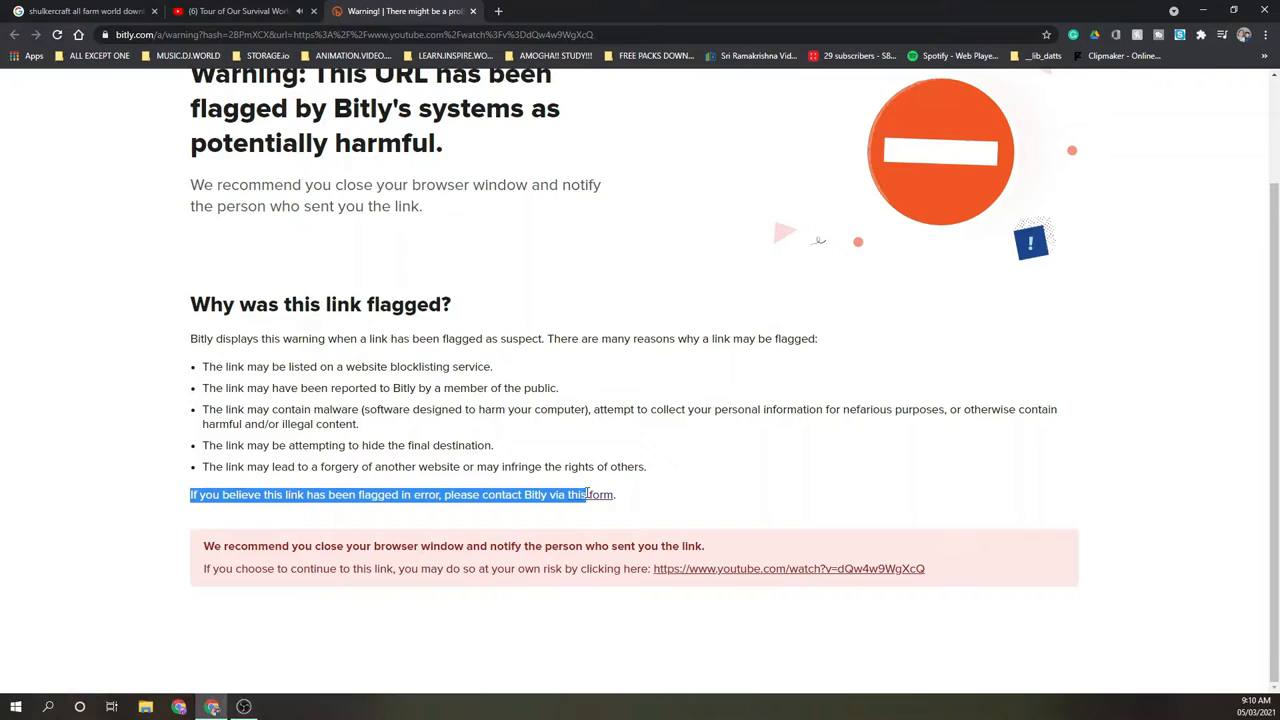
left_click(400, 650)
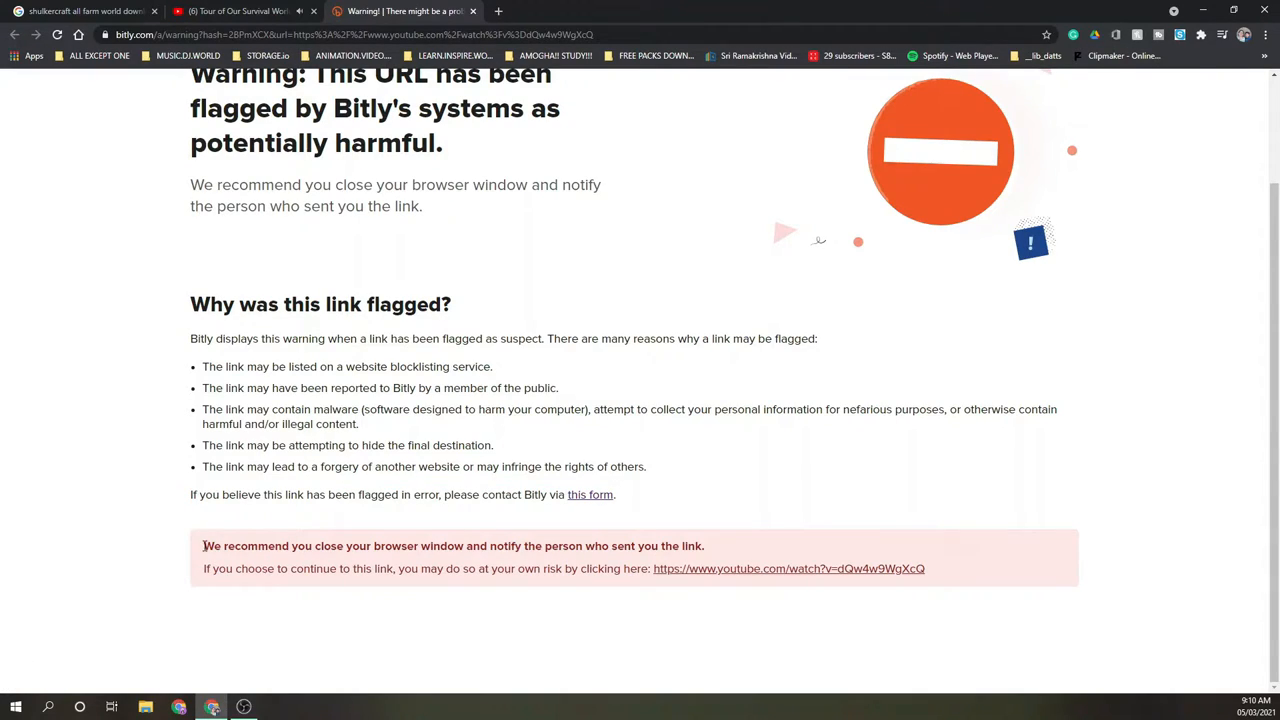
left_click_drag(202, 545, 578, 568)
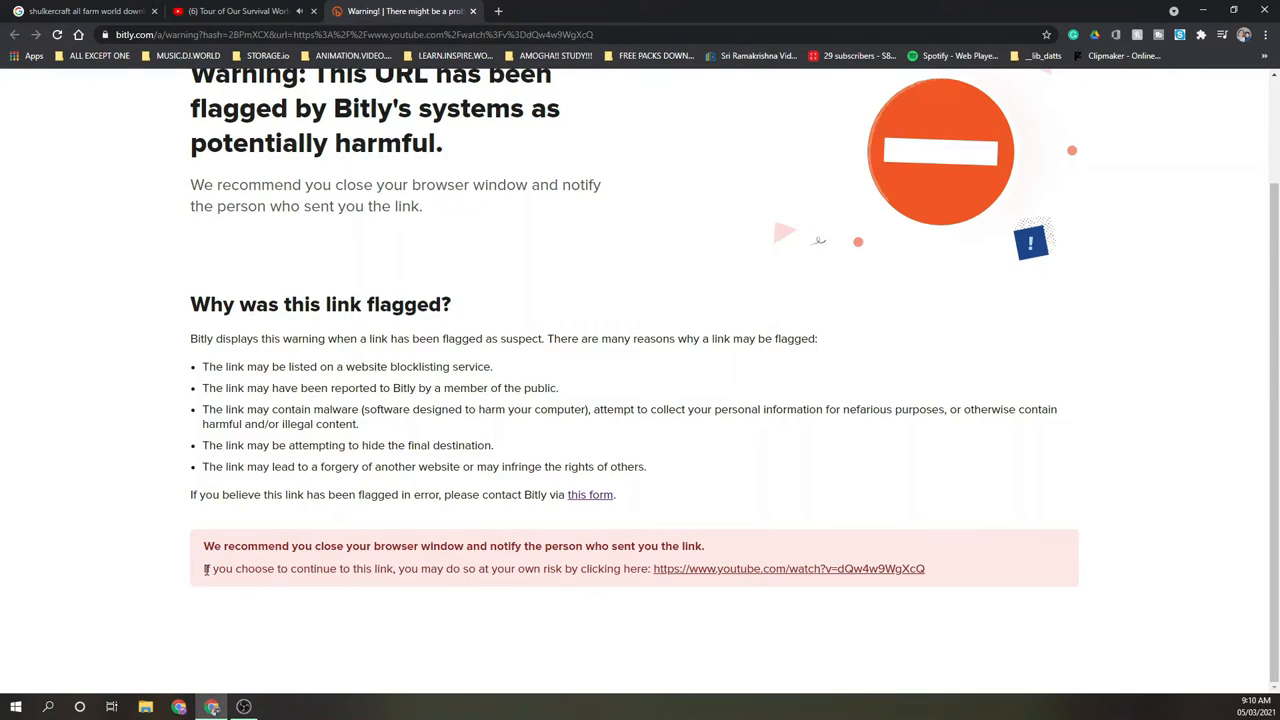
left_click_drag(203, 568, 637, 568)
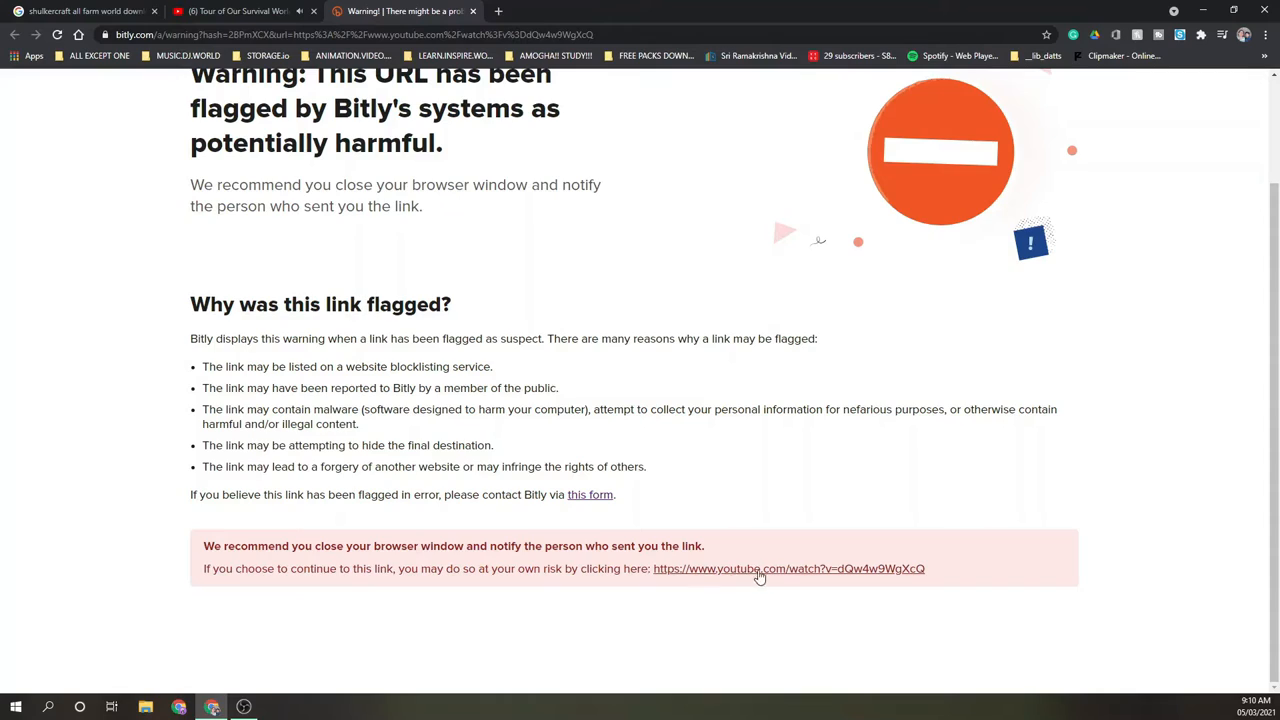
left_click(788, 568)
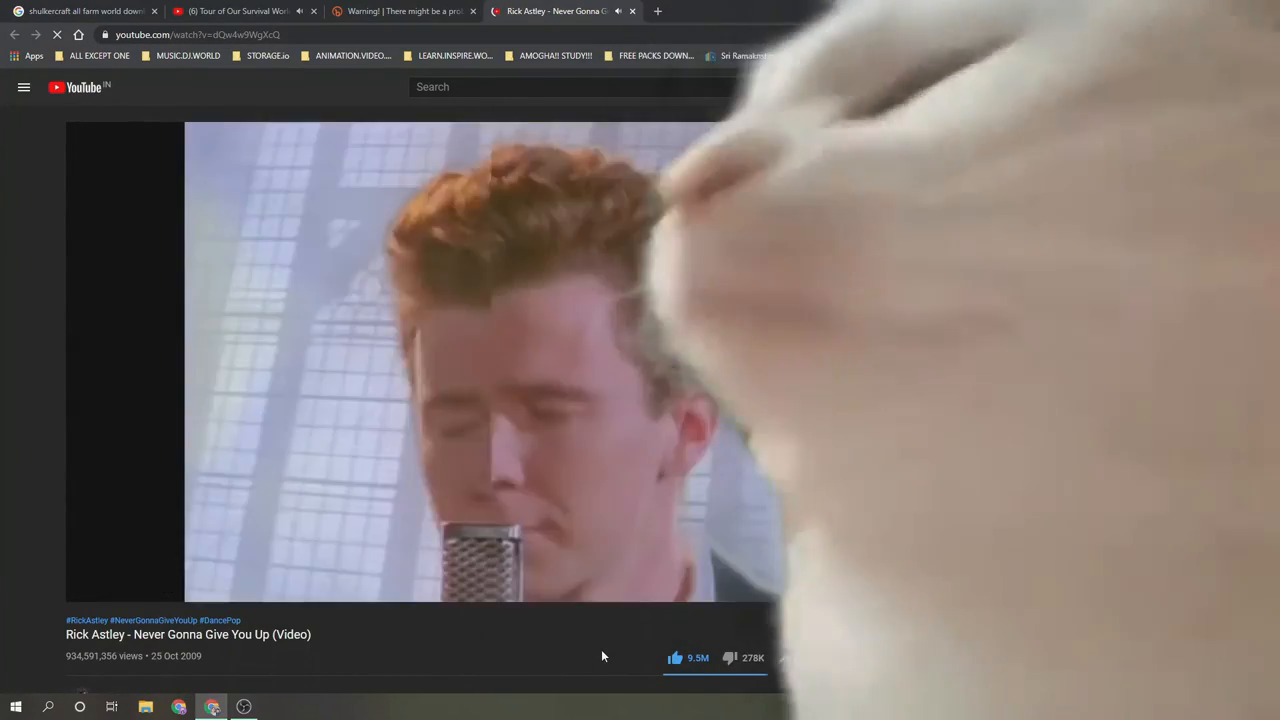